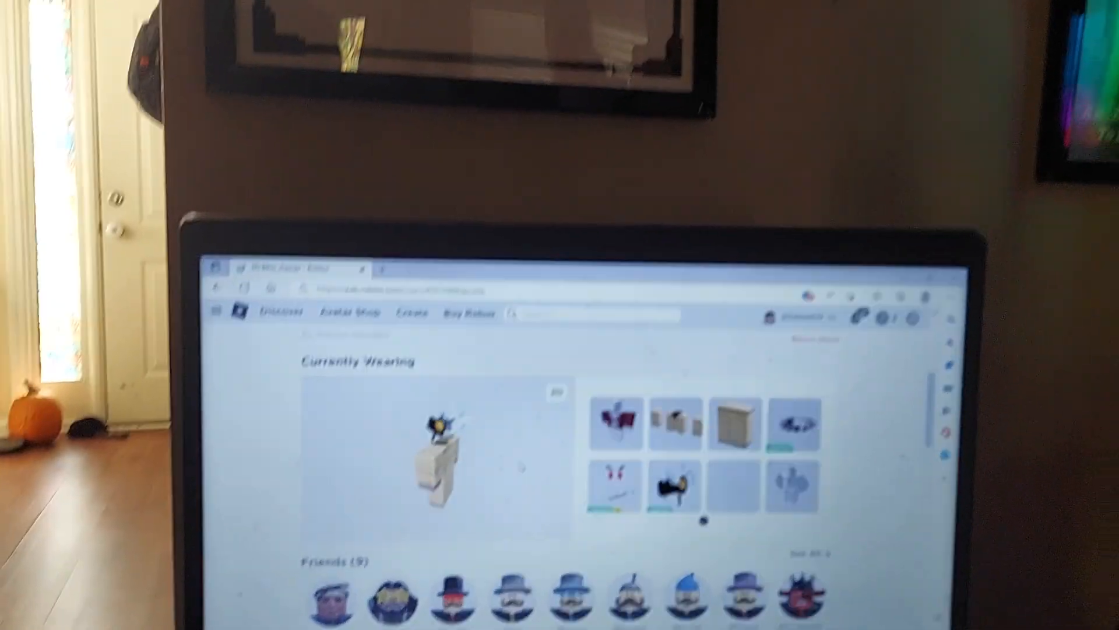
# Step: View the favorited RELL Seas game page, its server list and description details
pyautogui.scroll(-3)
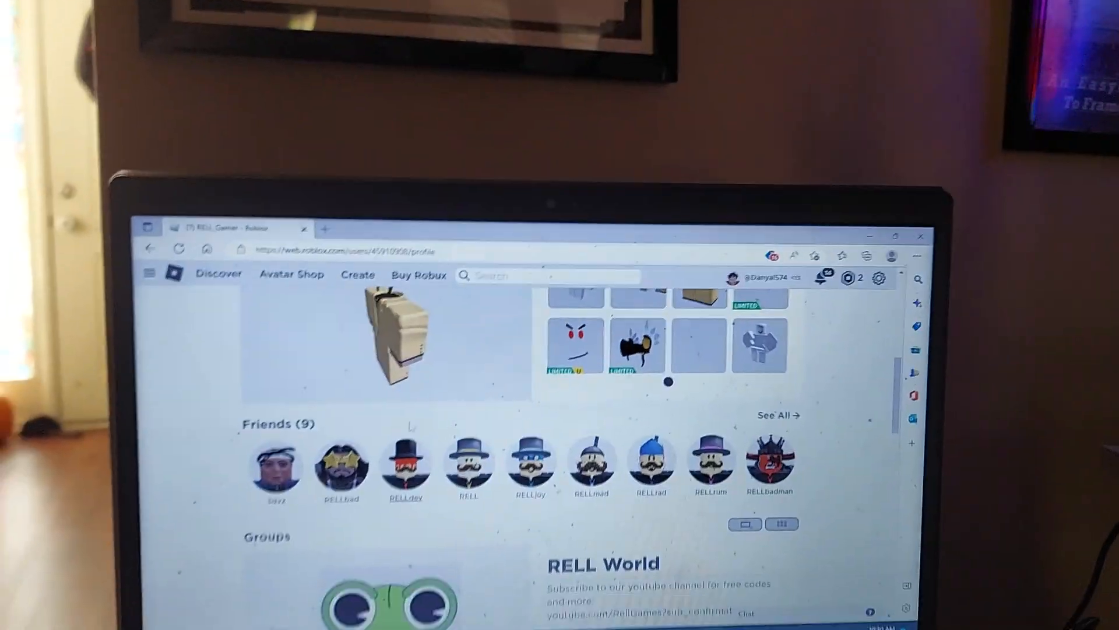
pyautogui.scroll(-3)
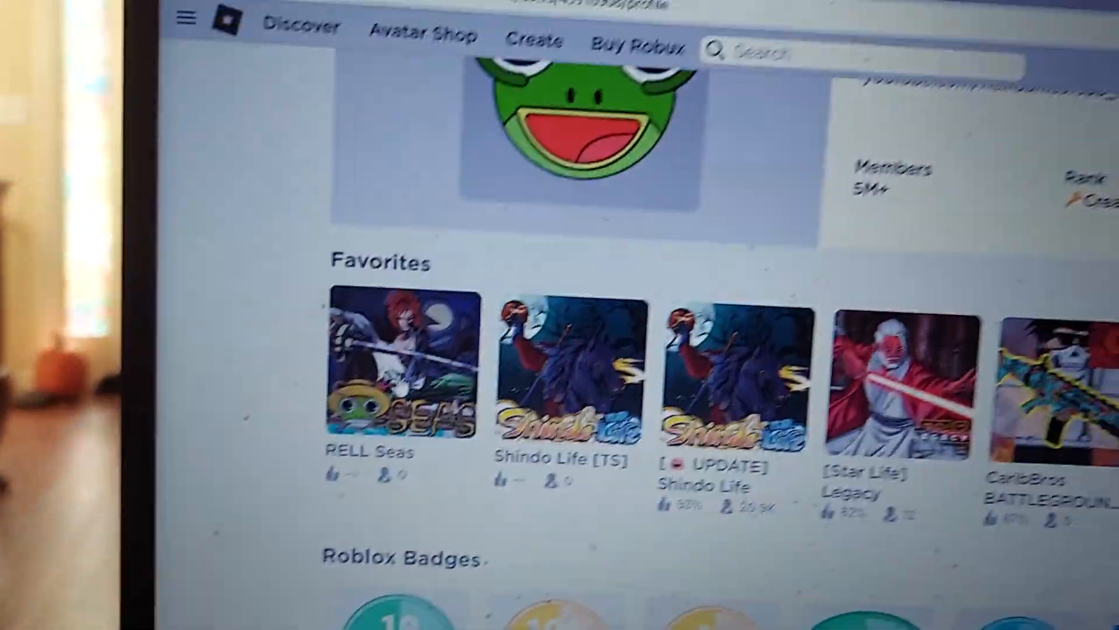
pyautogui.click(397, 364)
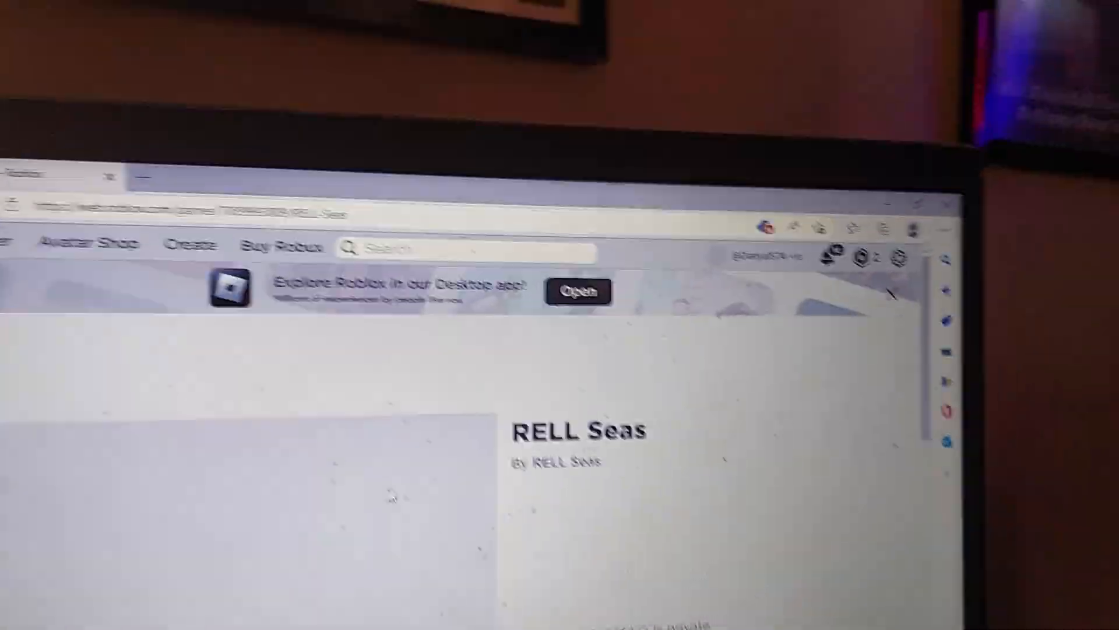
pyautogui.scroll(-3)
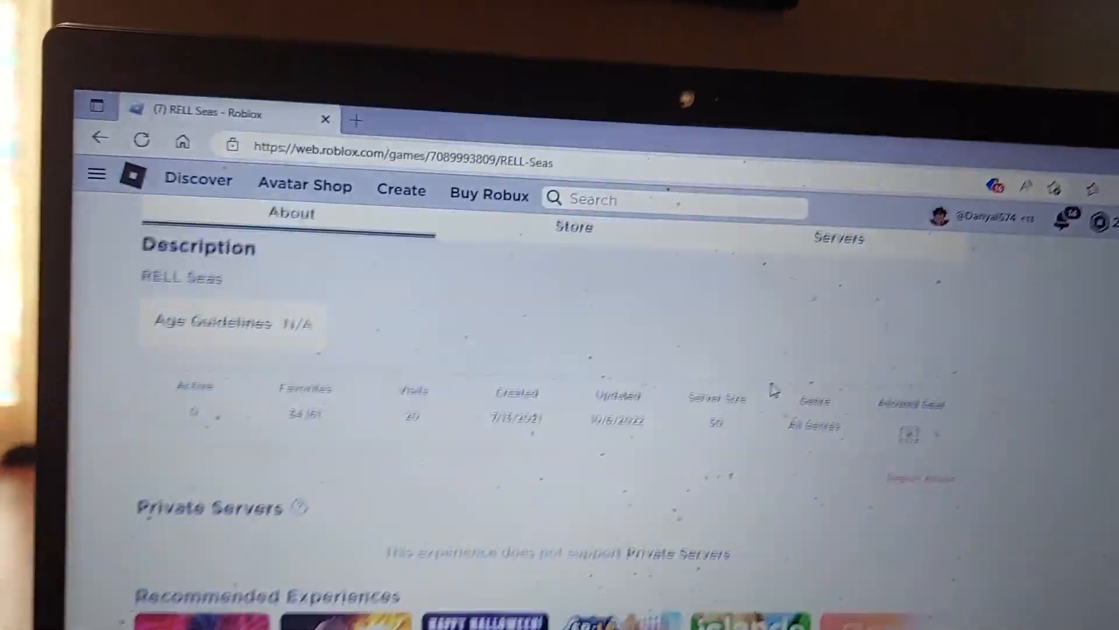
pyautogui.click(838, 238)
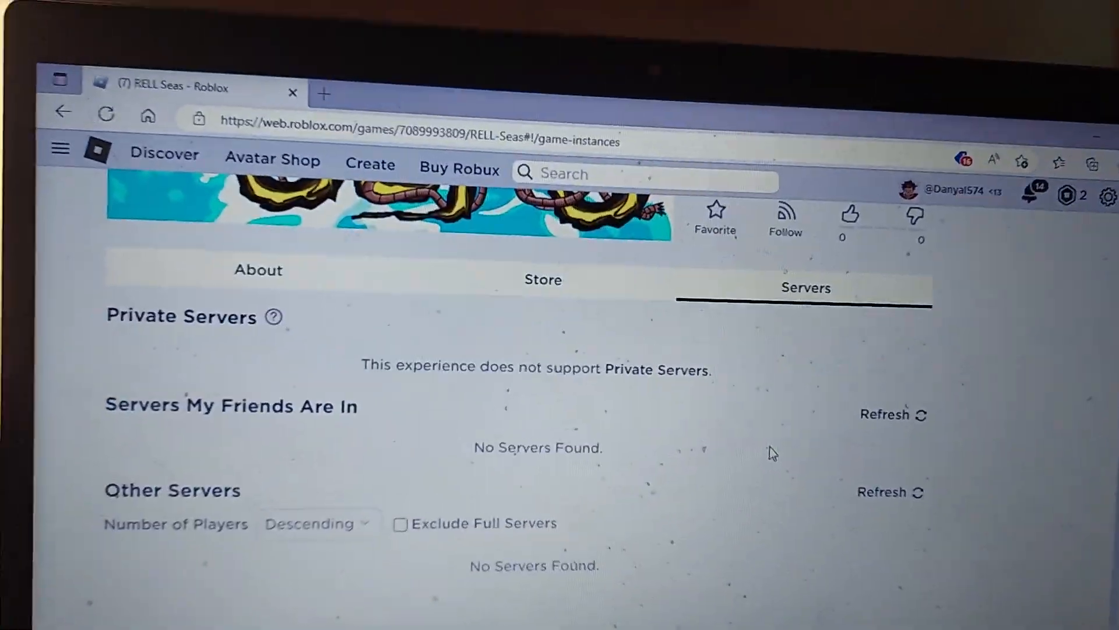
pyautogui.click(542, 279)
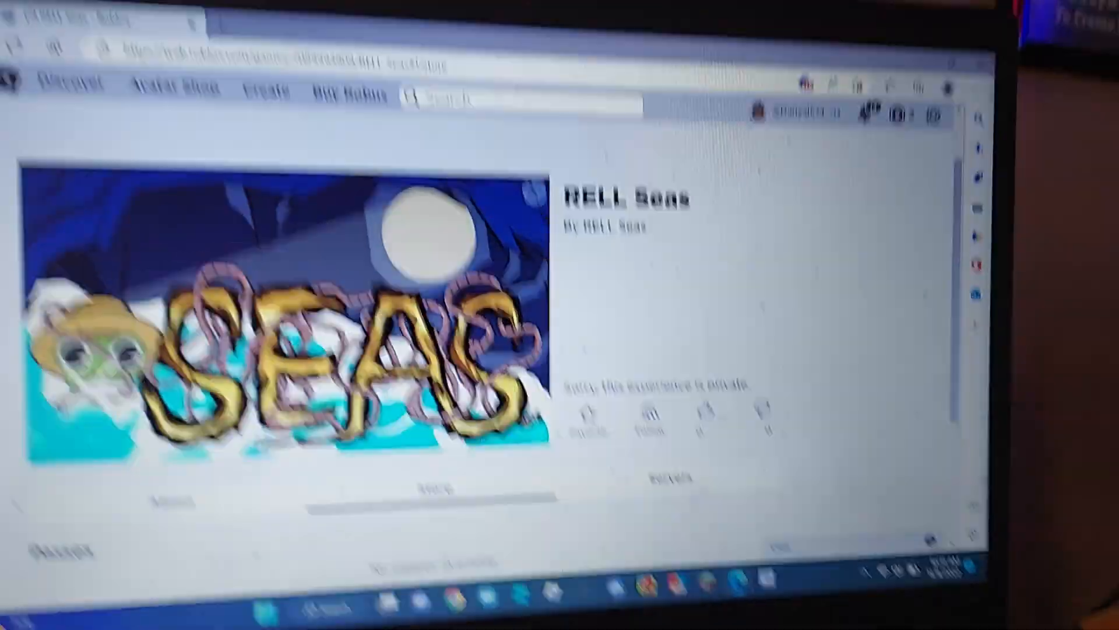
pyautogui.scroll(-3)
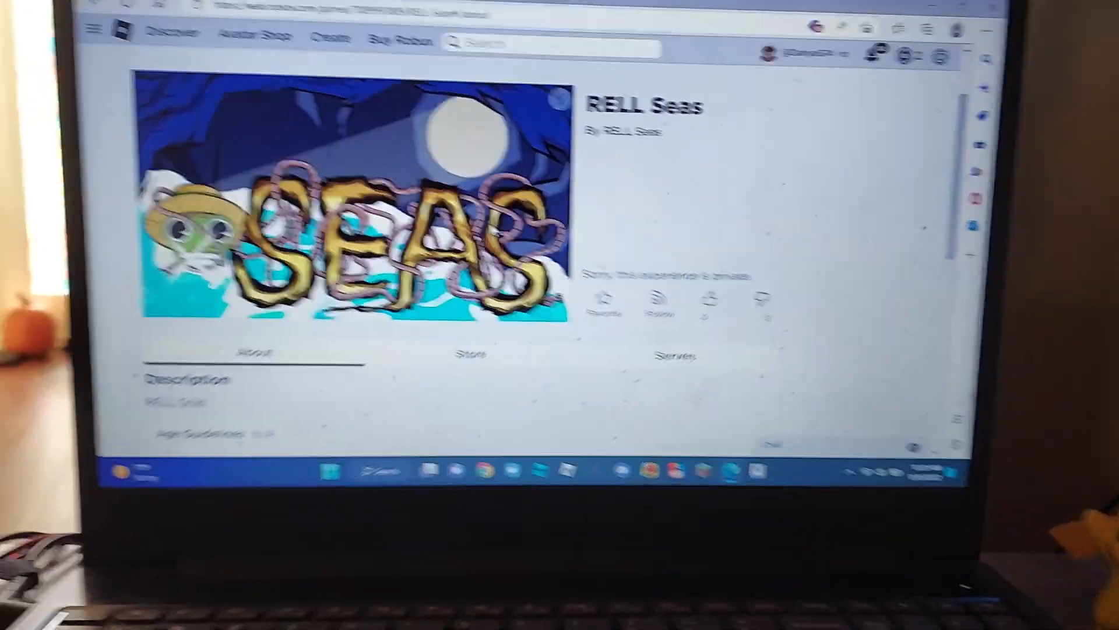
pyautogui.click(639, 295)
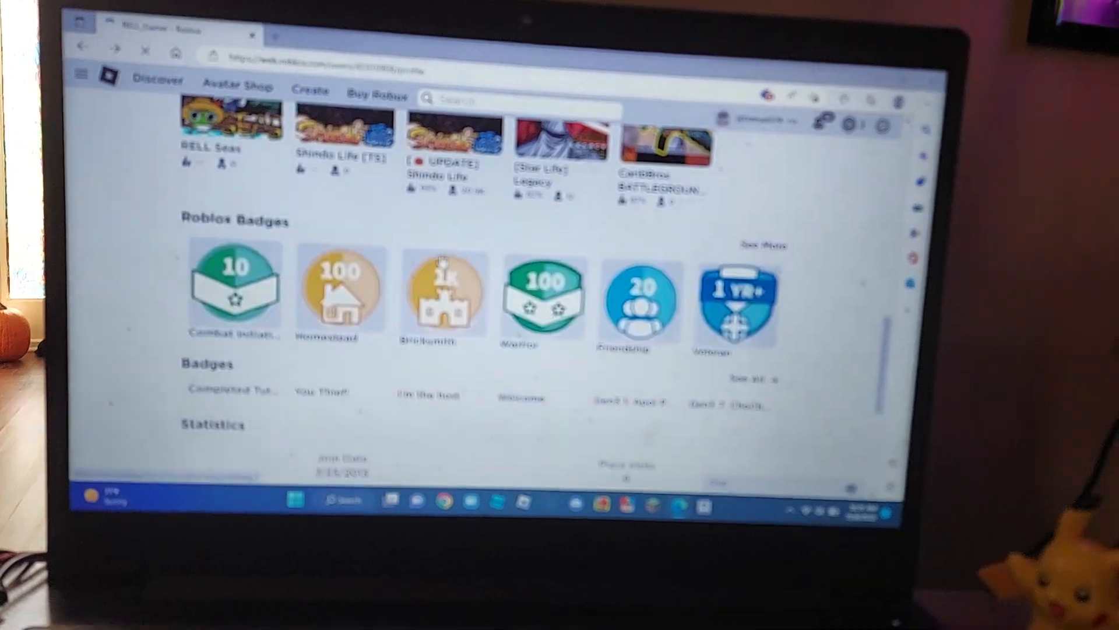
pyautogui.scroll(3)
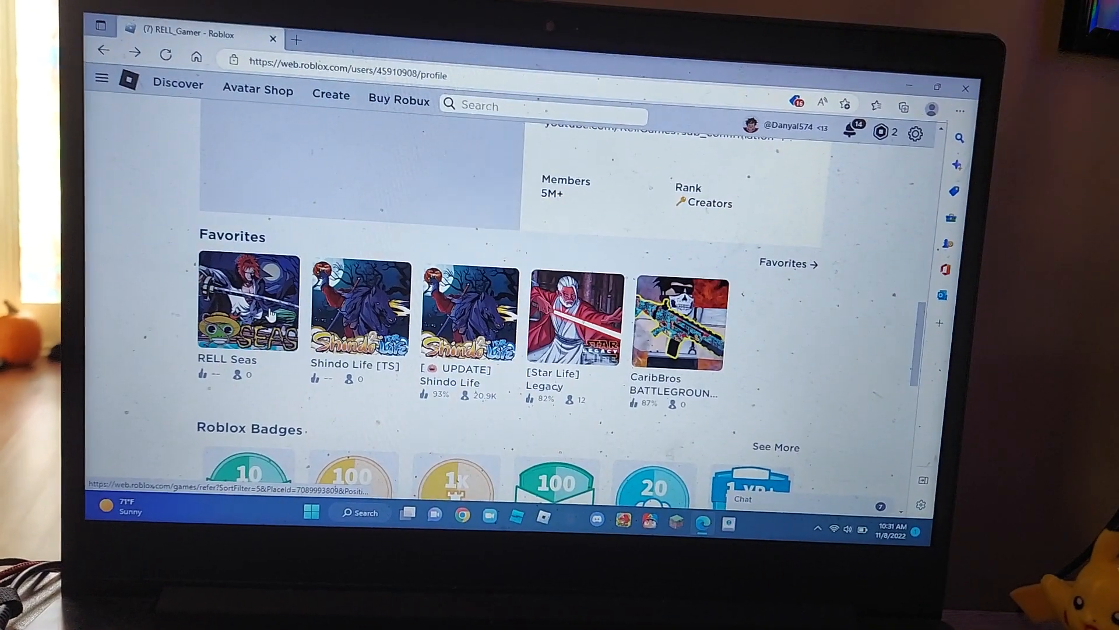
pyautogui.click(247, 303)
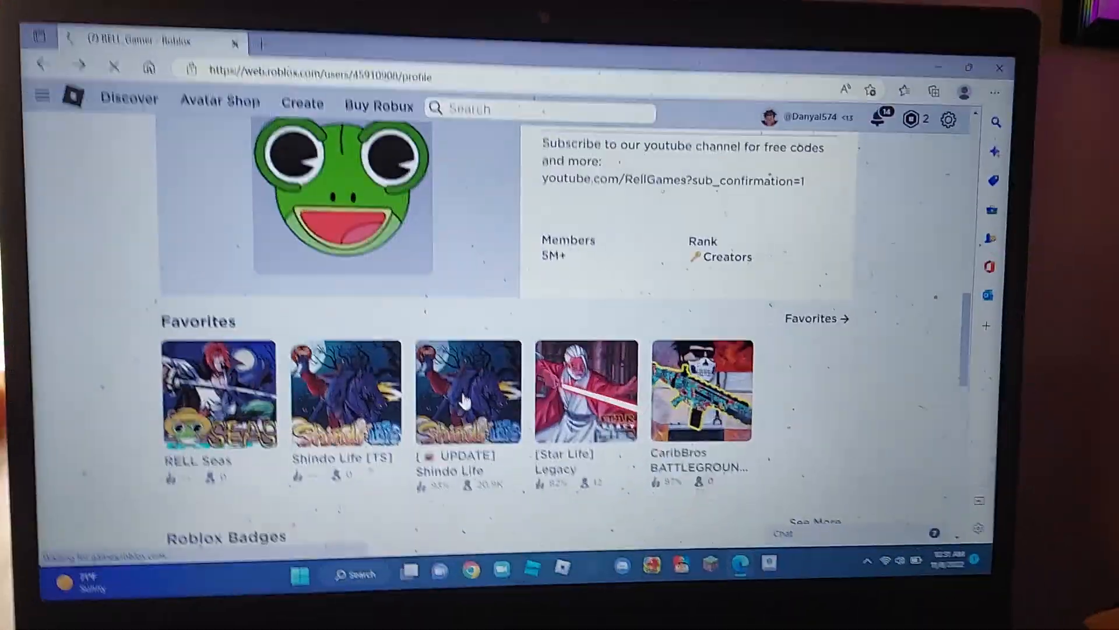
pyautogui.click(469, 391)
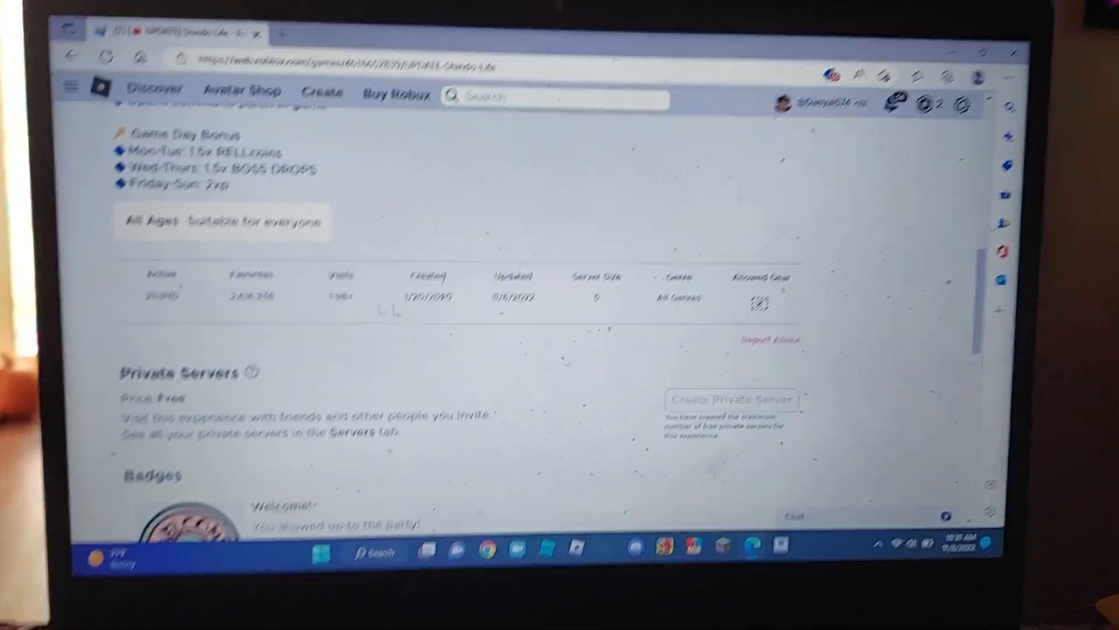
# Step: Review Shindo Life's stats, badges and recommendations, then go back to the creator's profile
pyautogui.scroll(-3)
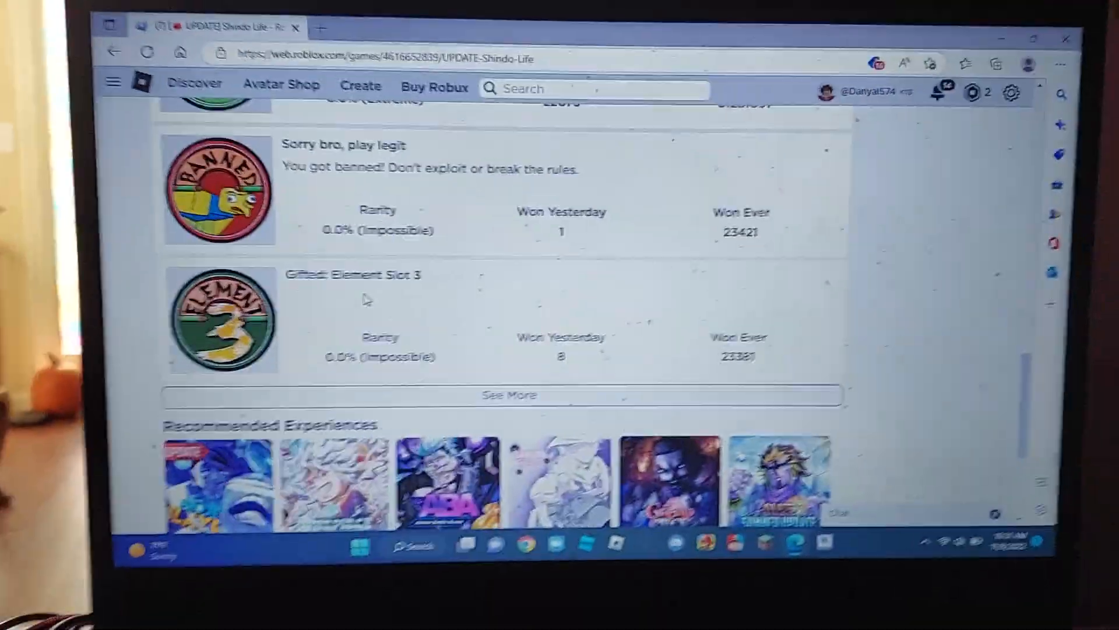
pyautogui.scroll(-3)
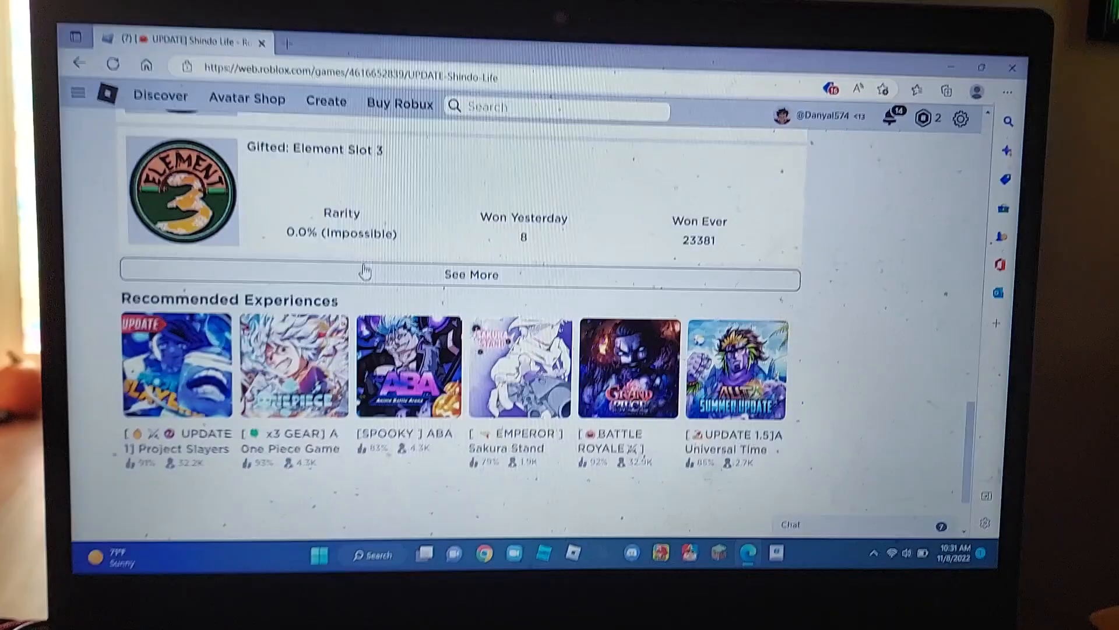
pyautogui.scroll(3)
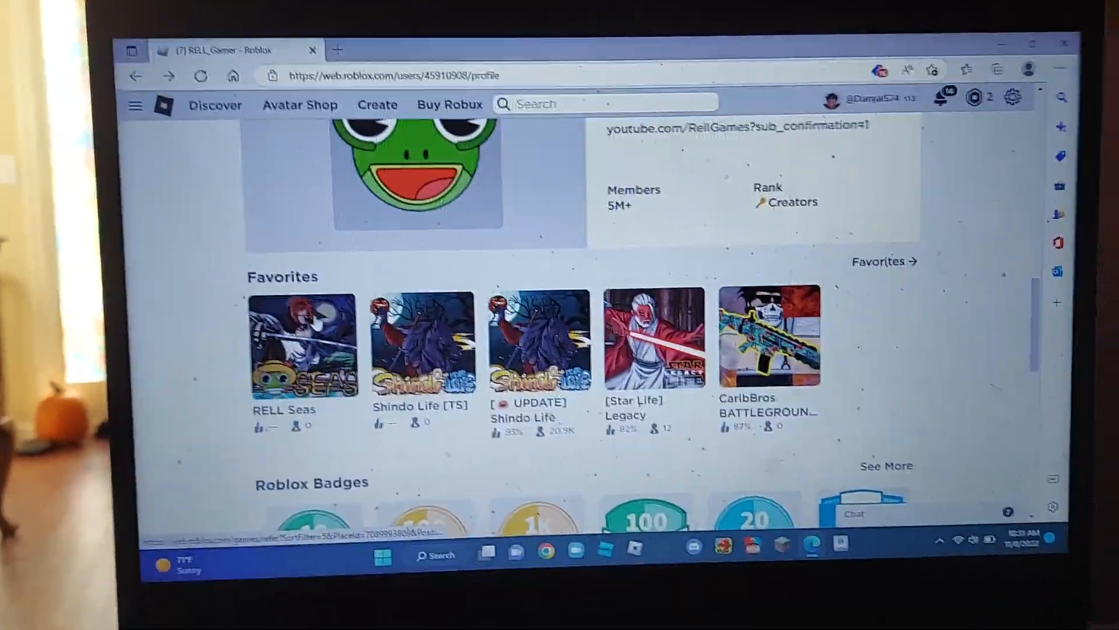
pyautogui.click(301, 340)
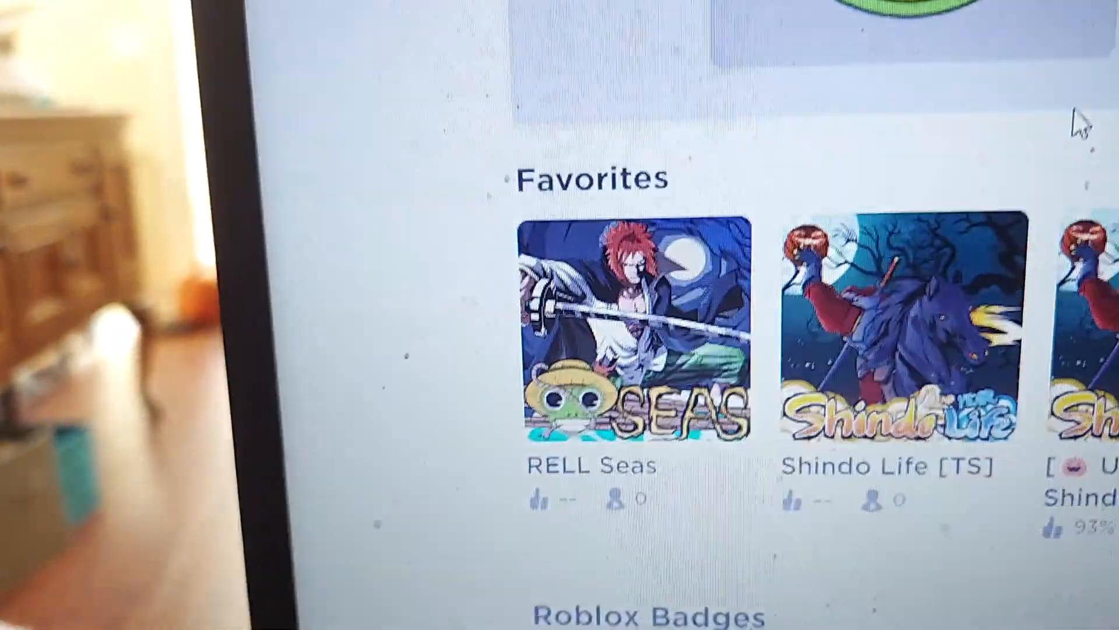
pyautogui.scroll(-3)
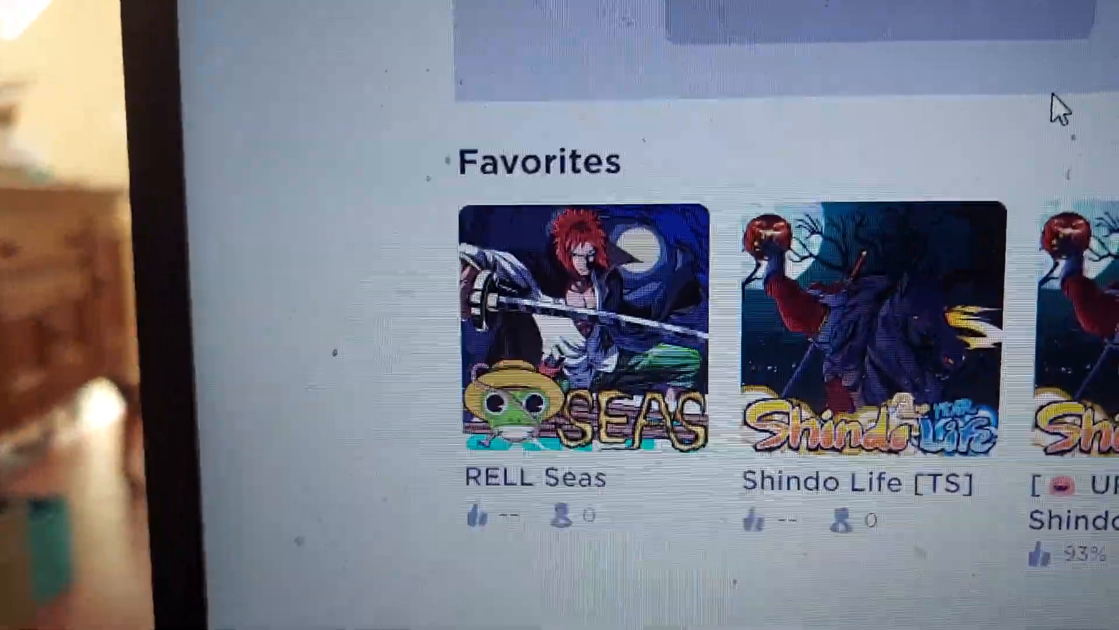
pyautogui.scroll(-3)
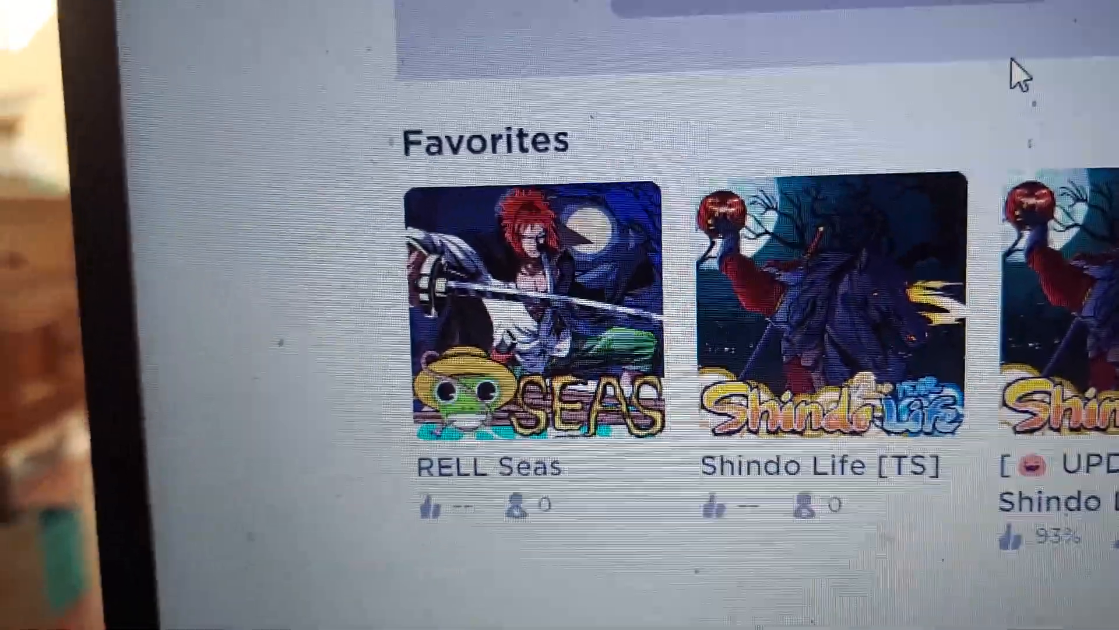
pyautogui.scroll(-3)
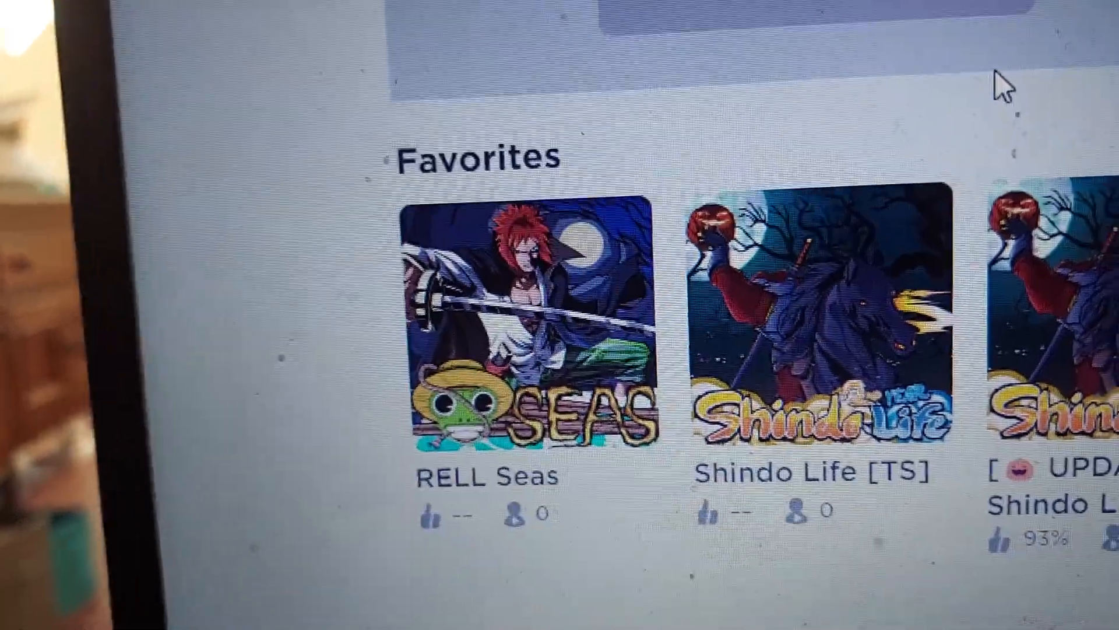
pyautogui.scroll(-3)
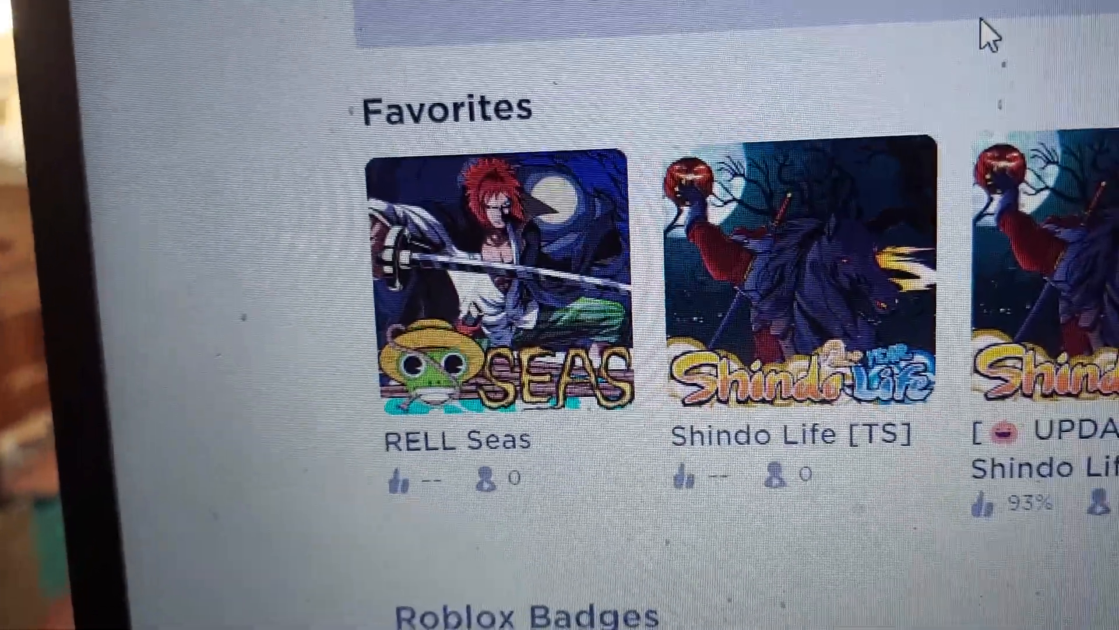